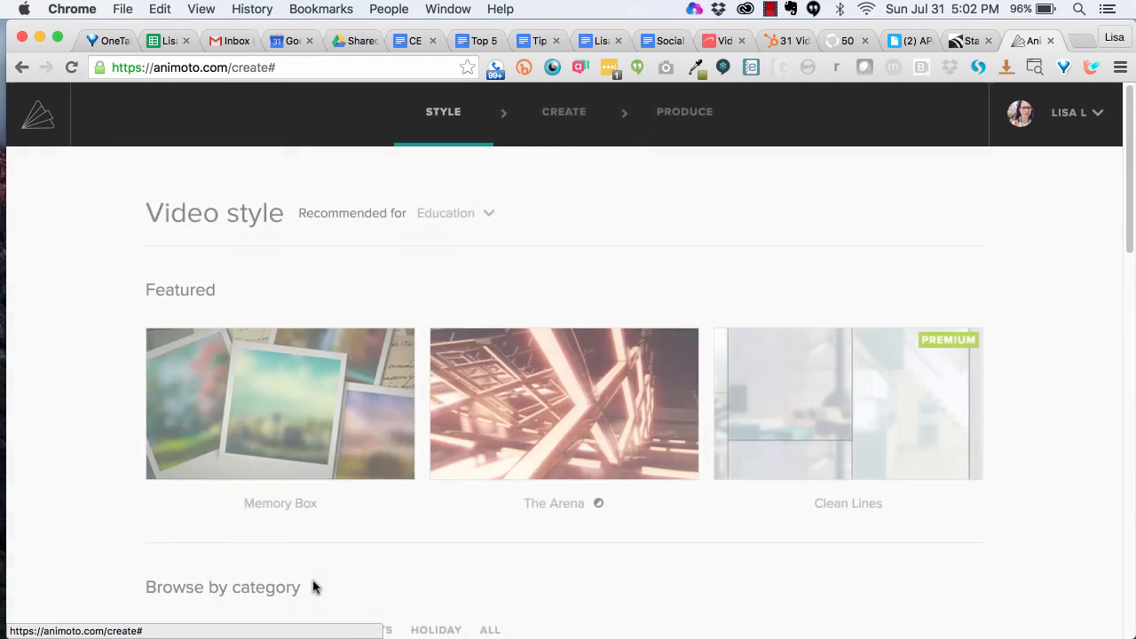
Scroll to Browse by category and show the More Control styles.
scroll("down", 3)
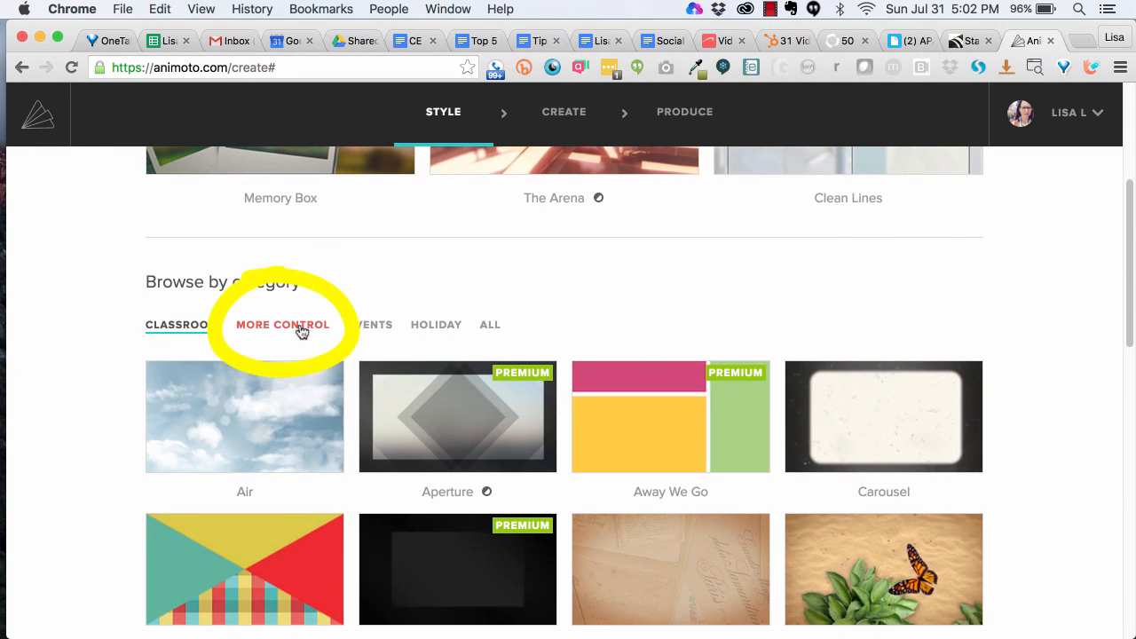
left_click(283, 325)
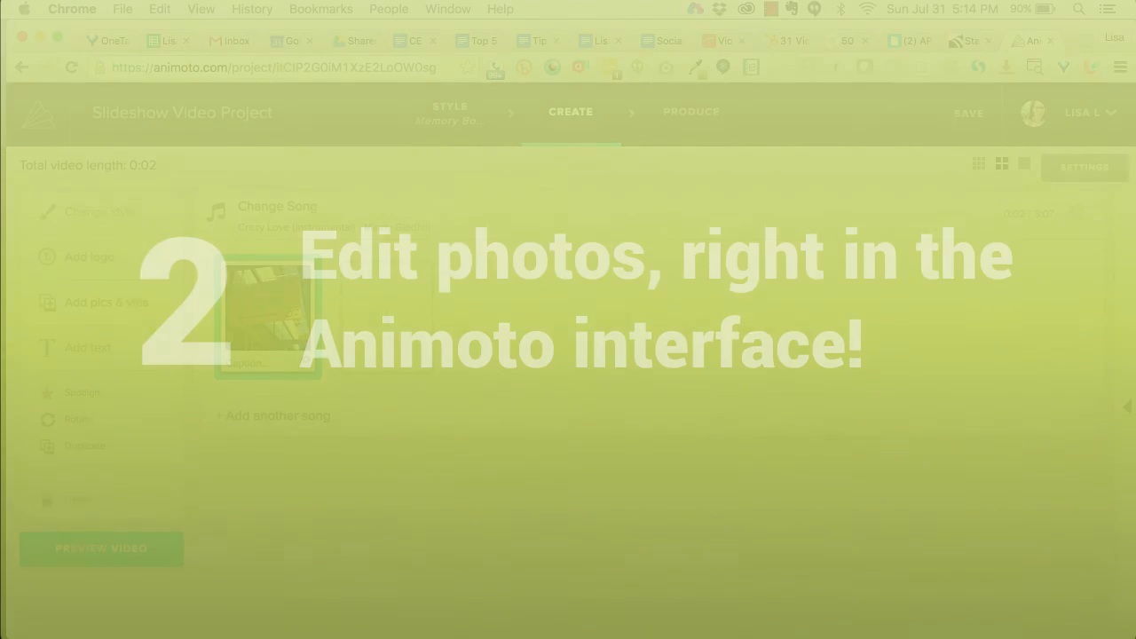
Open the Happiness & Bliss sign photo in Photo Editor and add the logo as an outro only.
left_click(269, 315)
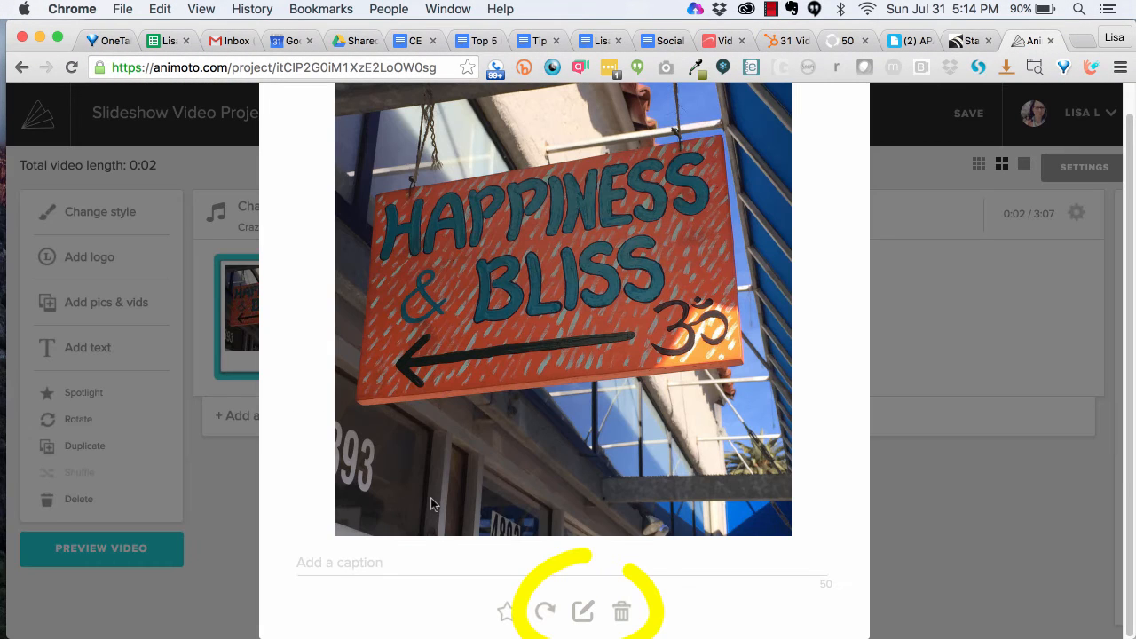
left_click(582, 610)
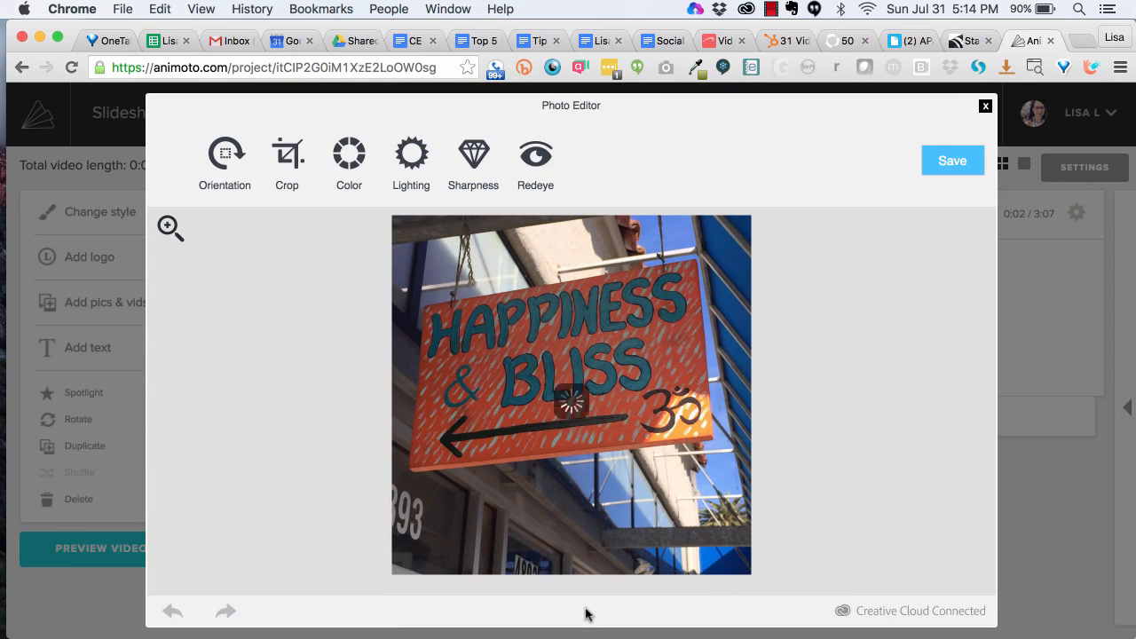
left_click(349, 152)
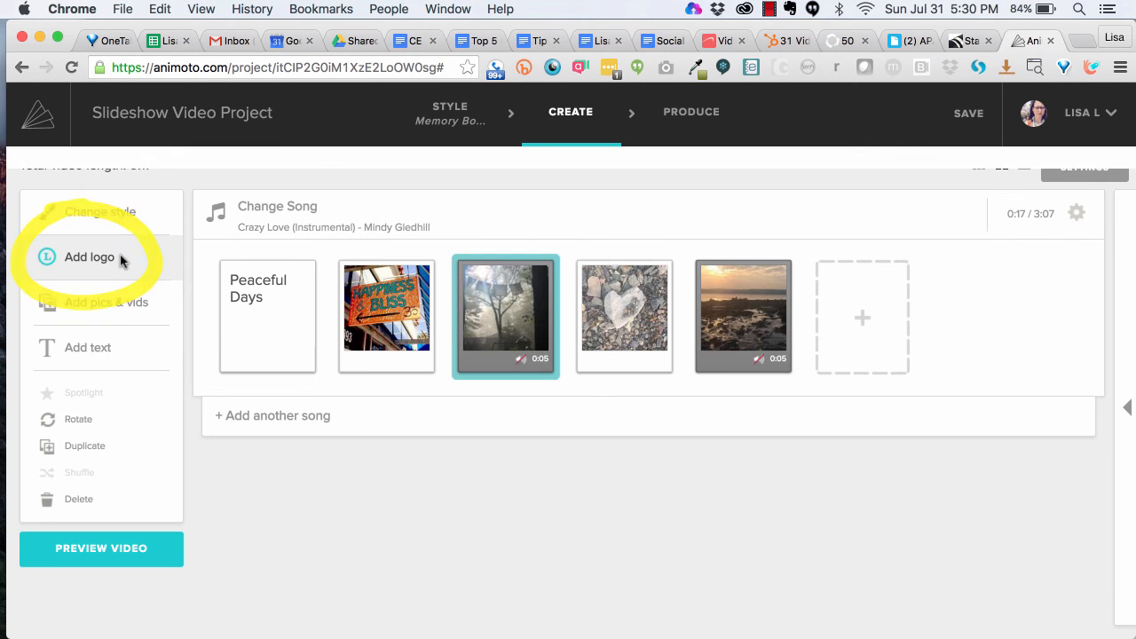
left_click(89, 257)
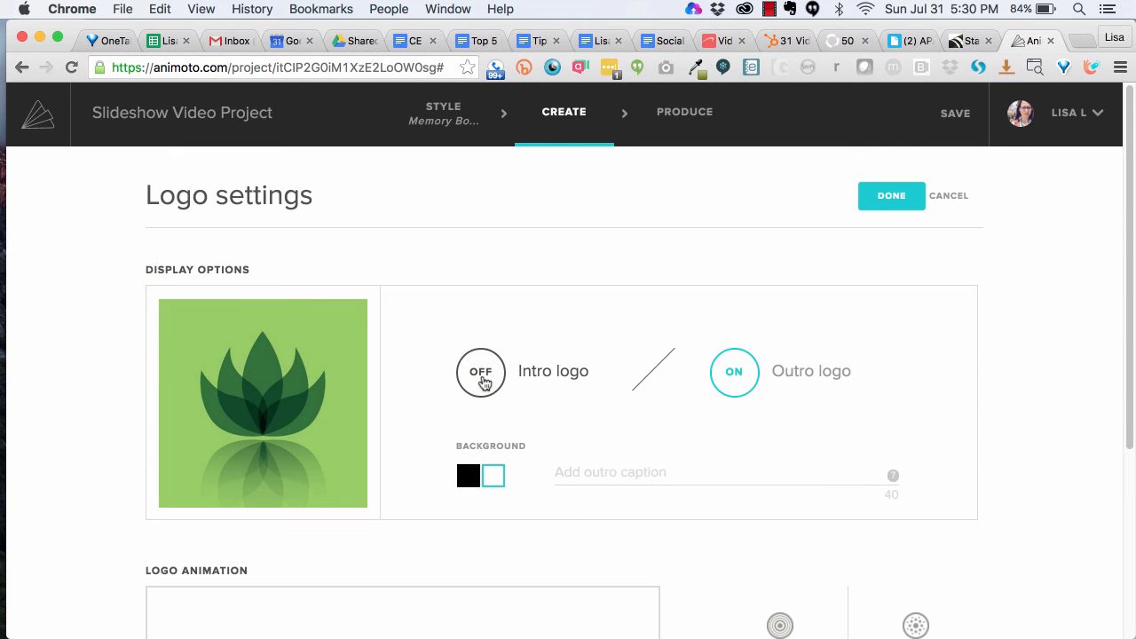
left_click(891, 195)
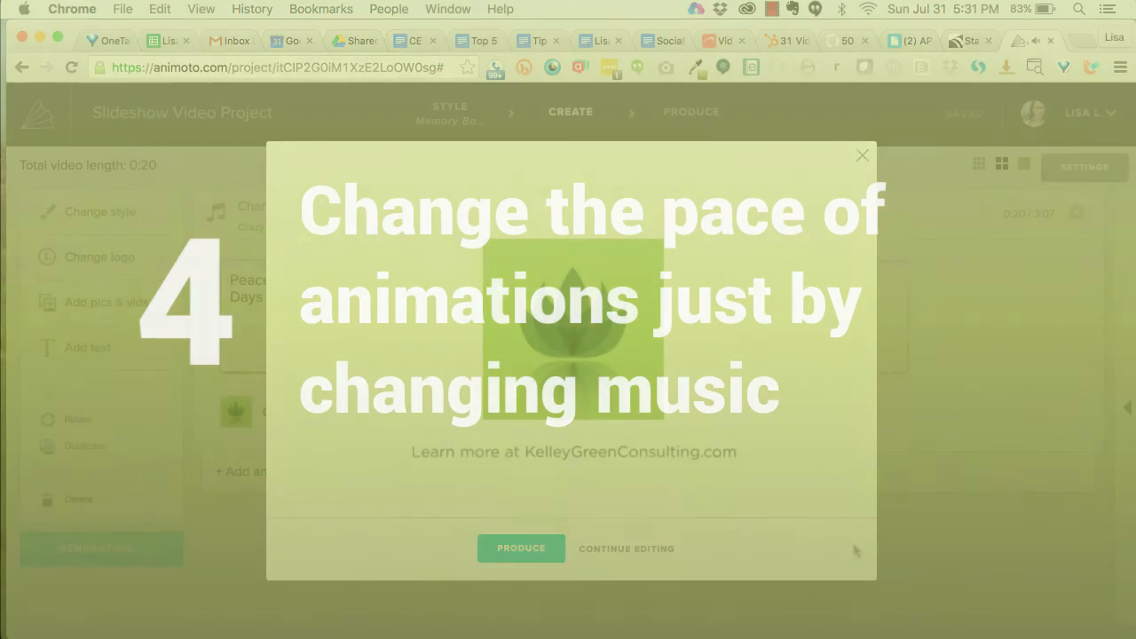
Resume editing, change the song, and manually speed up image pacing.
left_click(861, 154)
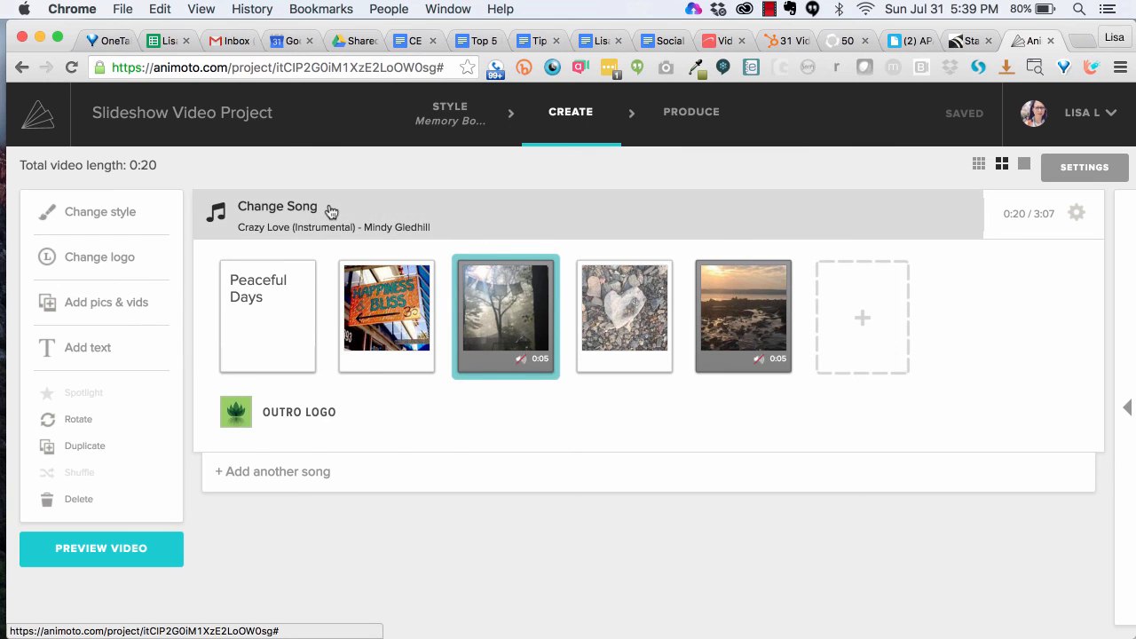
left_click(276, 205)
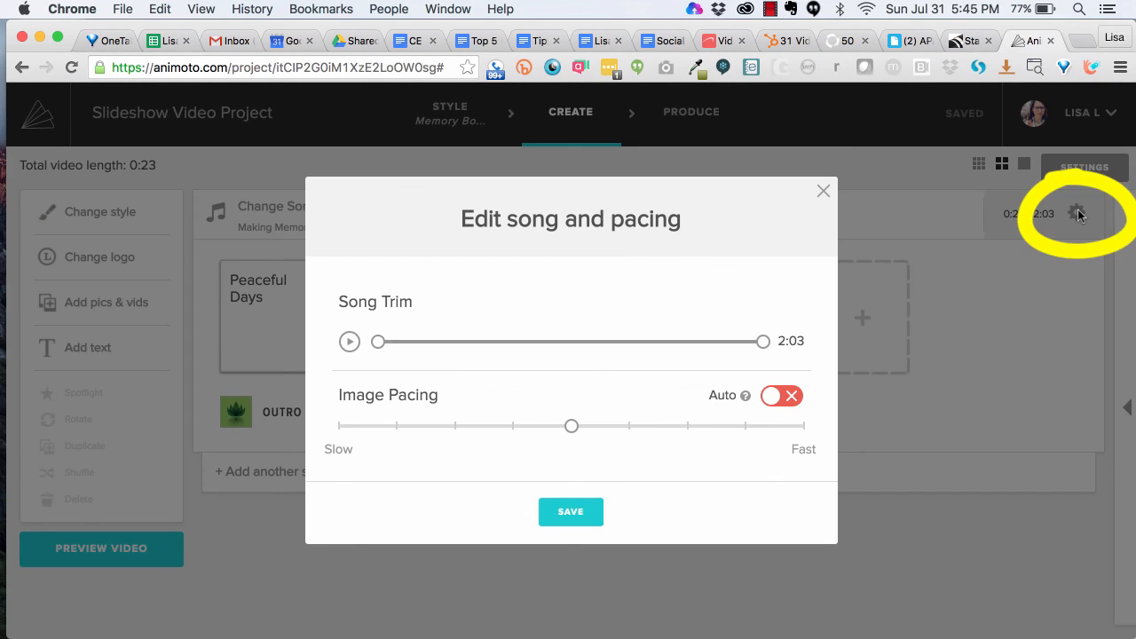
left_click_drag(377, 341, 455, 341)
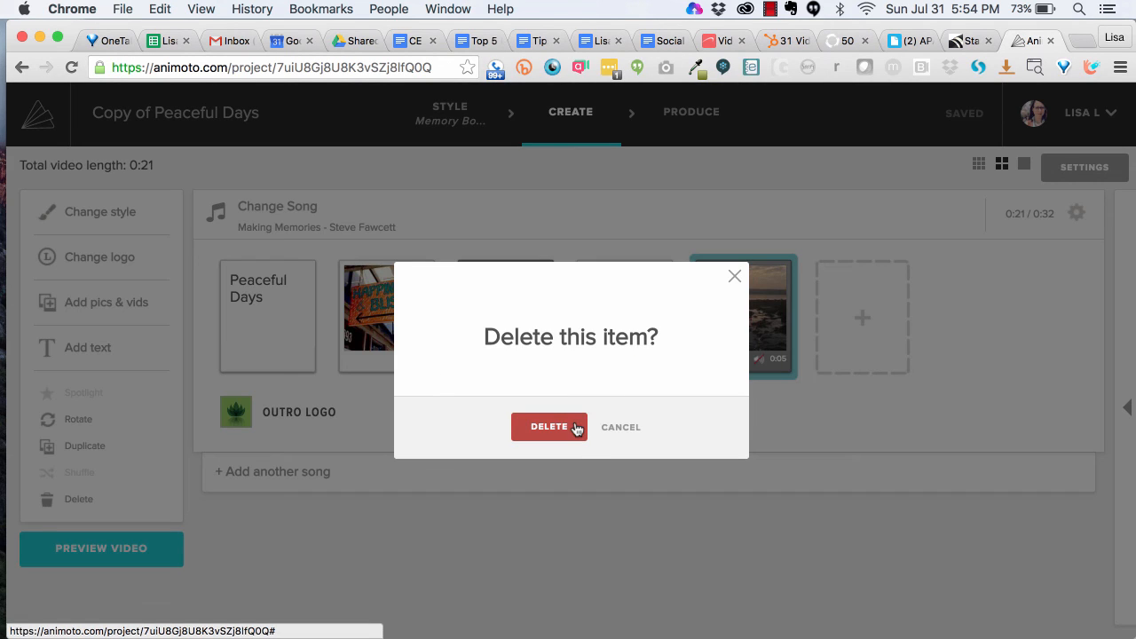
Confirm deleting the final sunset clip, leaving the video at 0:16.
left_click(549, 426)
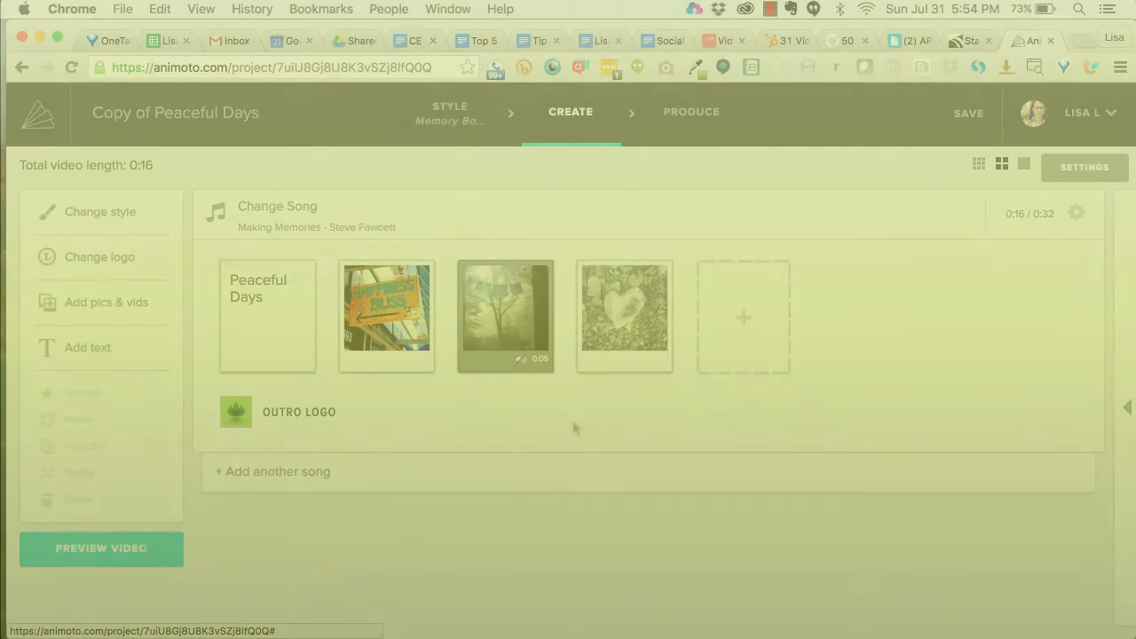